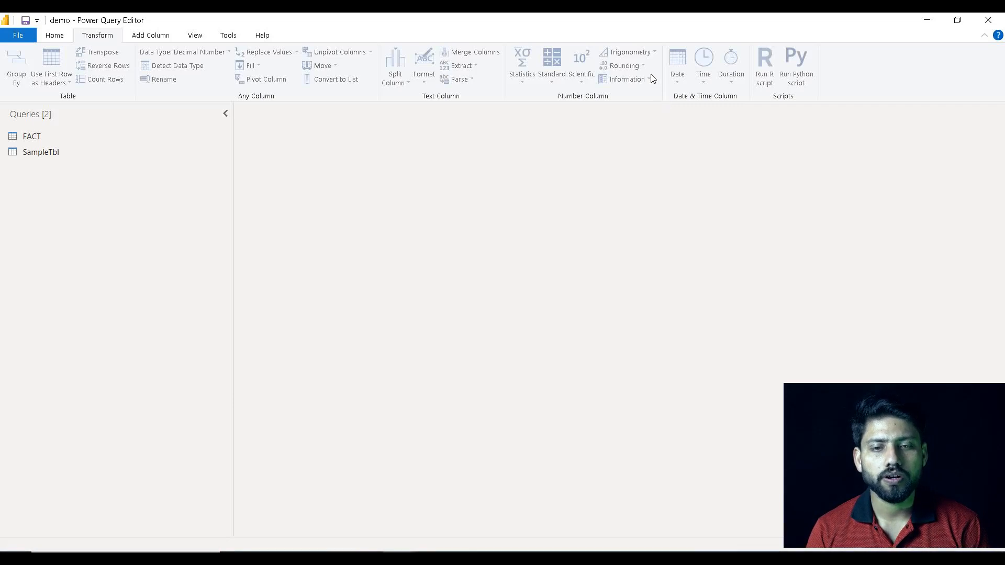
mouse_move(587, 103)
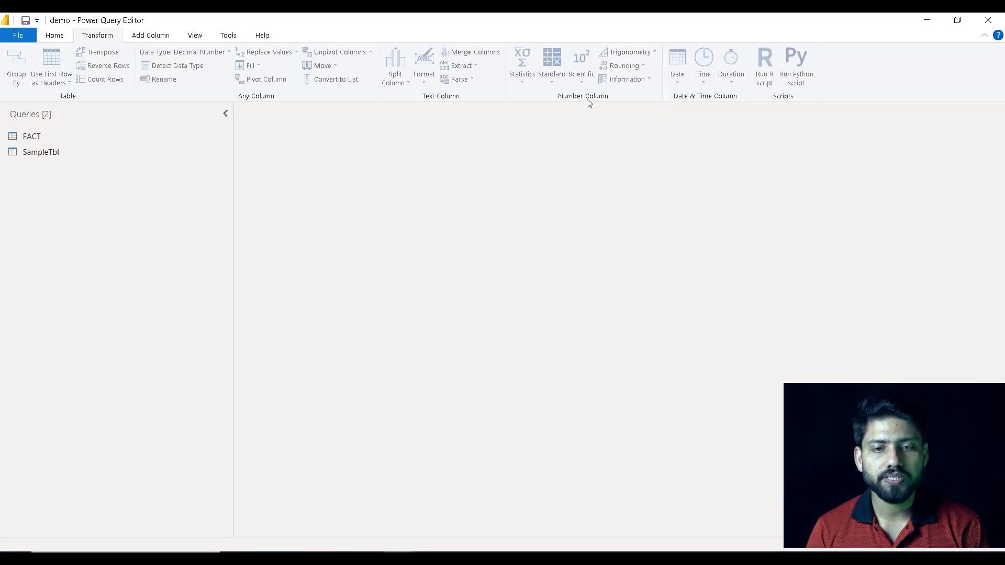
mouse_move(212, 84)
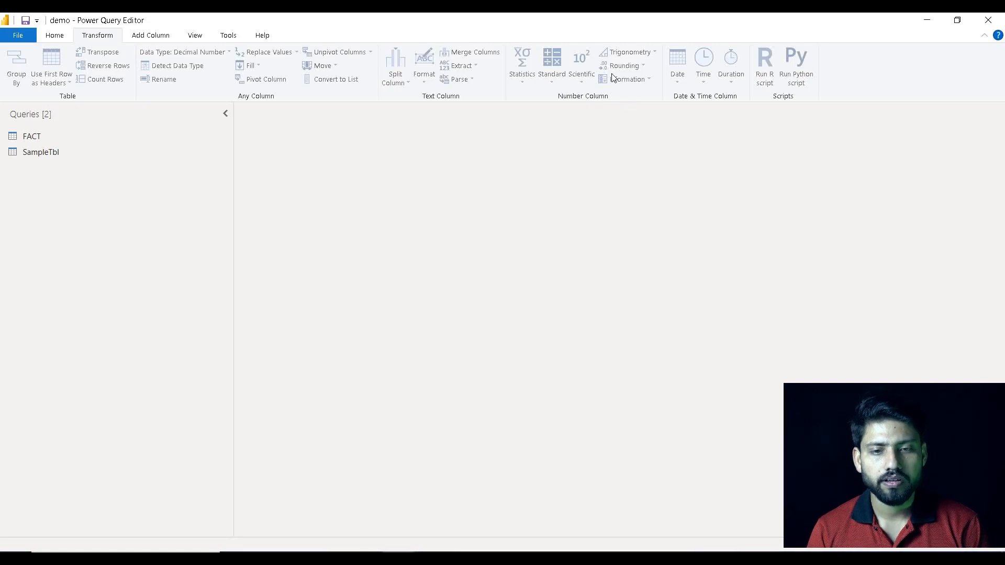
mouse_move(626, 79)
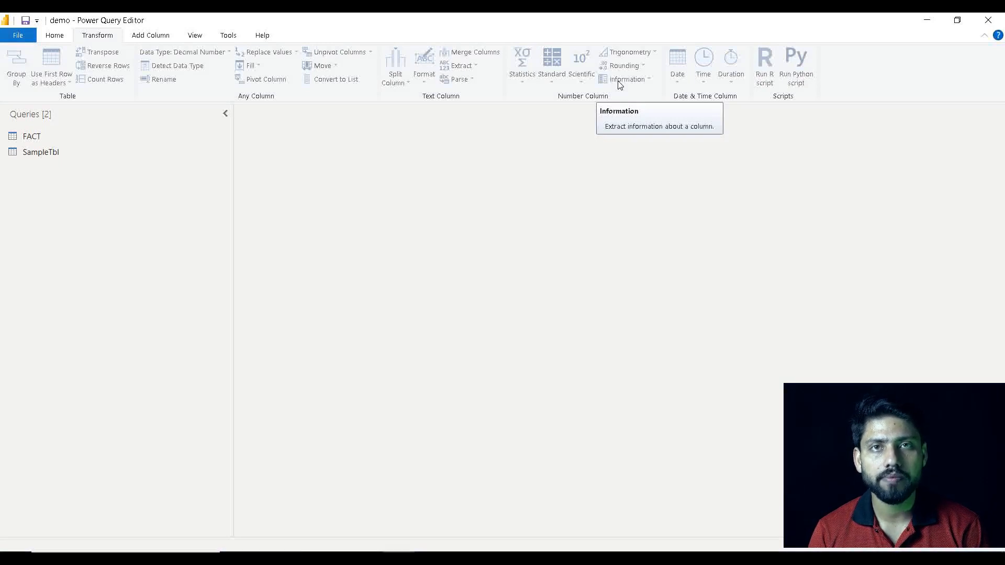
mouse_move(592, 89)
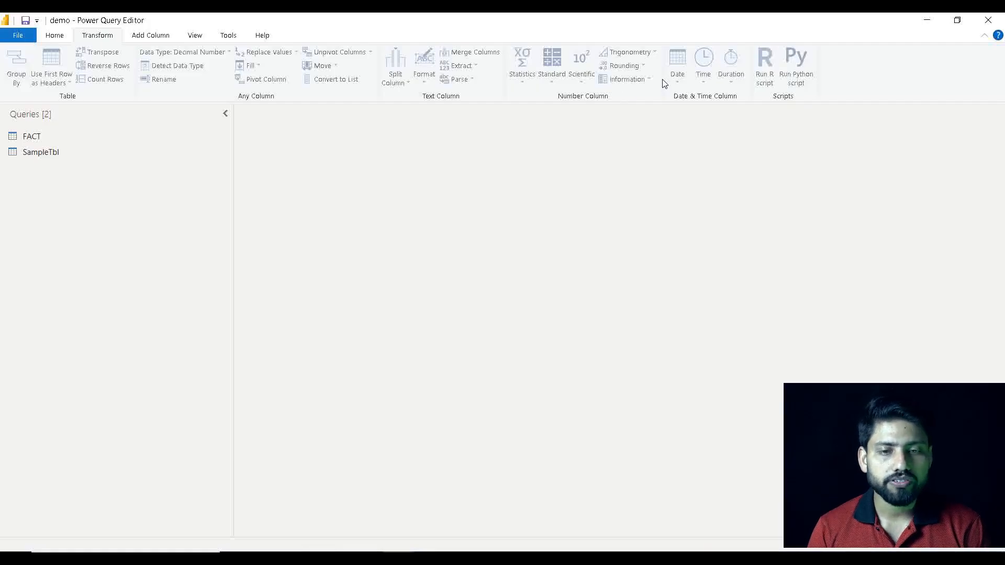
mouse_move(602, 79)
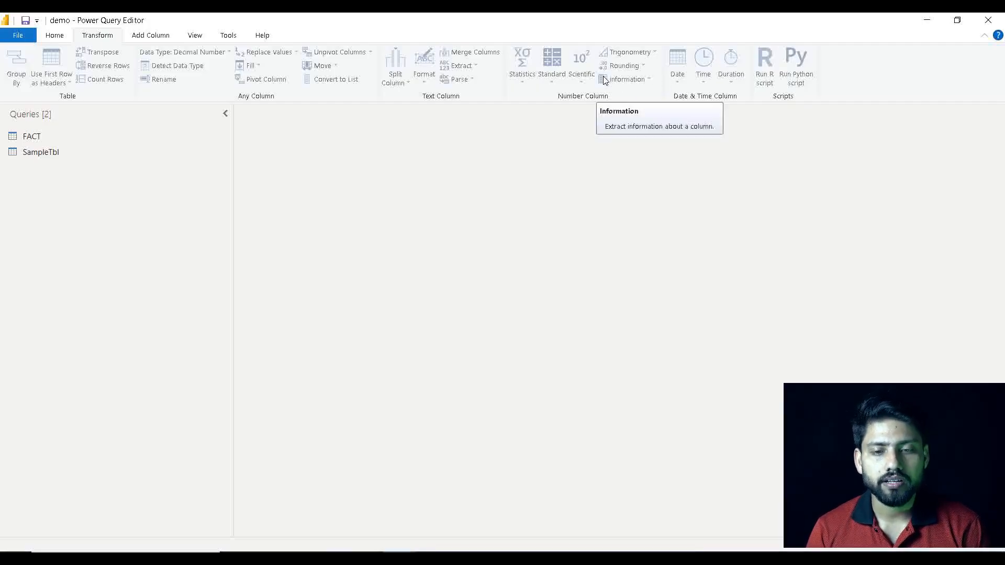
mouse_move(606, 82)
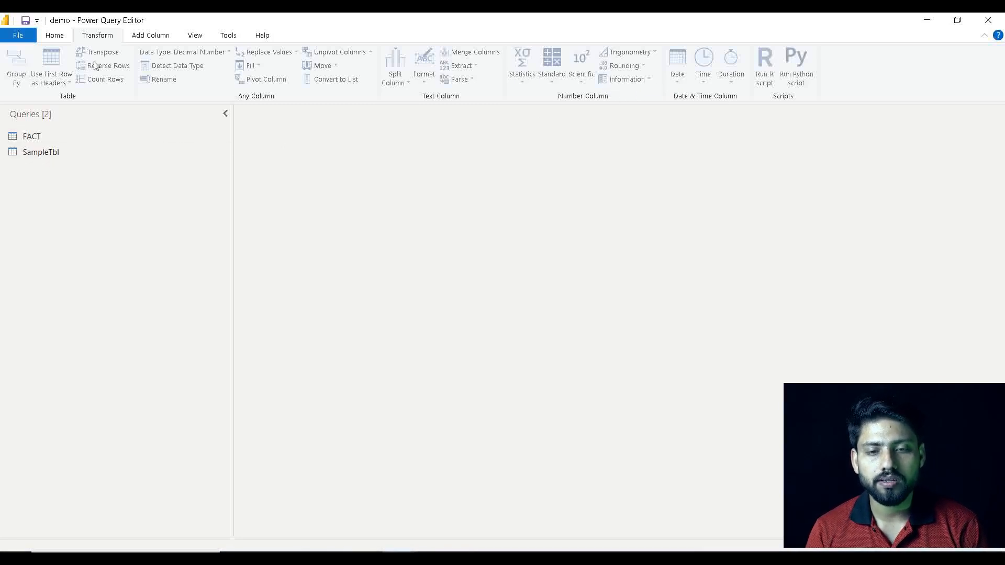
- Enter a table named DemoTable whose Sample Col holds 10, -10, 11, 12 and -13
left_click(55, 35)
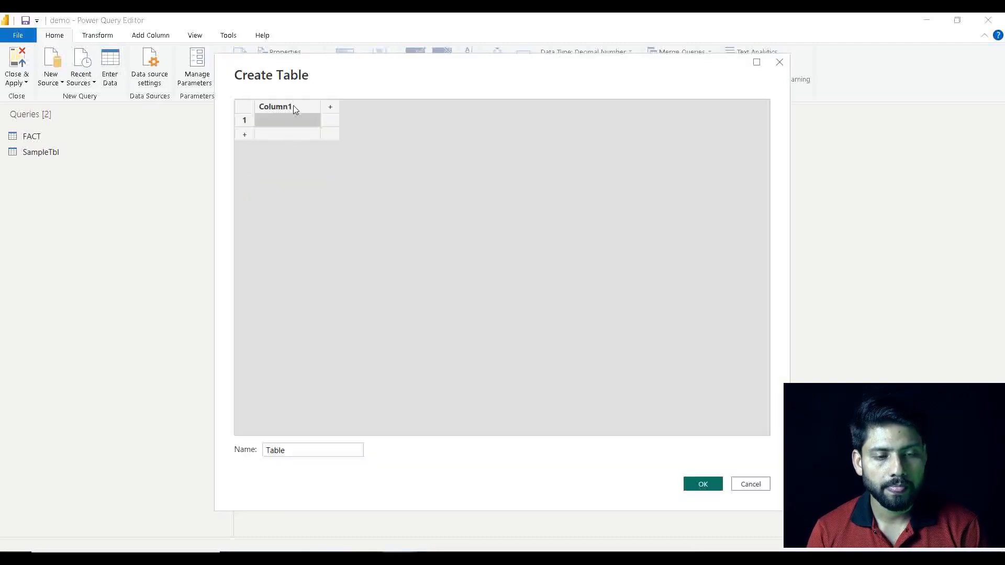
type("Sample Col")
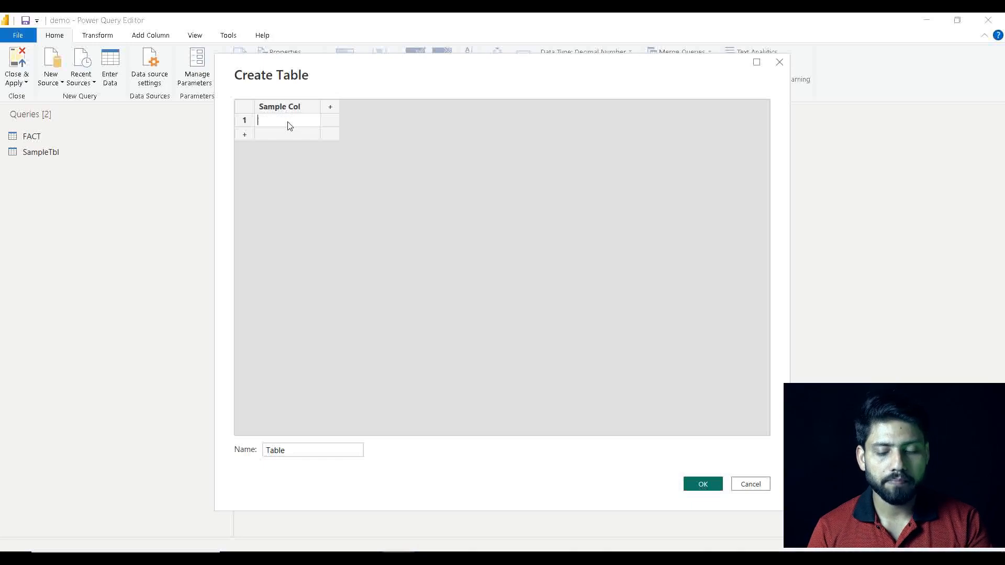
type("10")
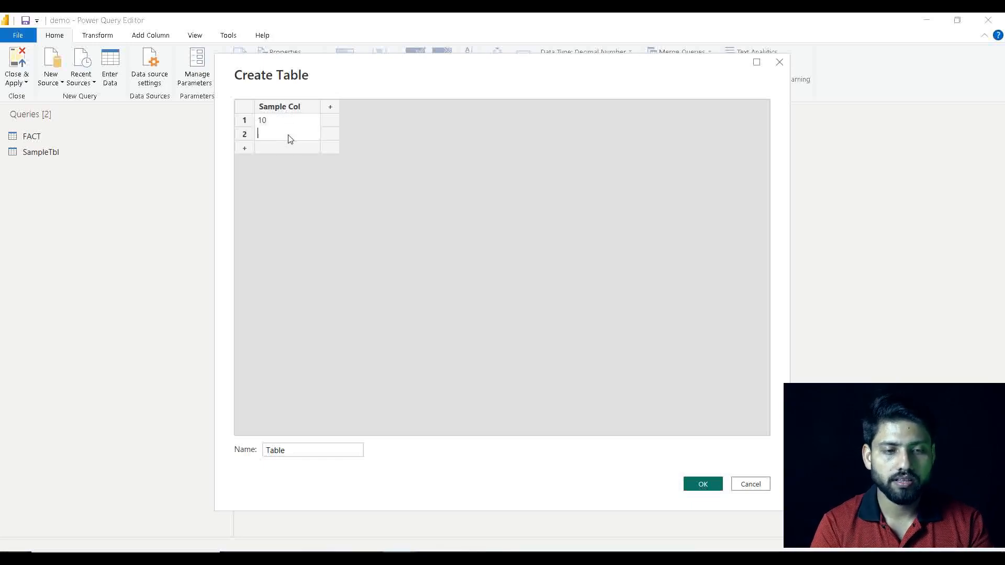
type("-10")
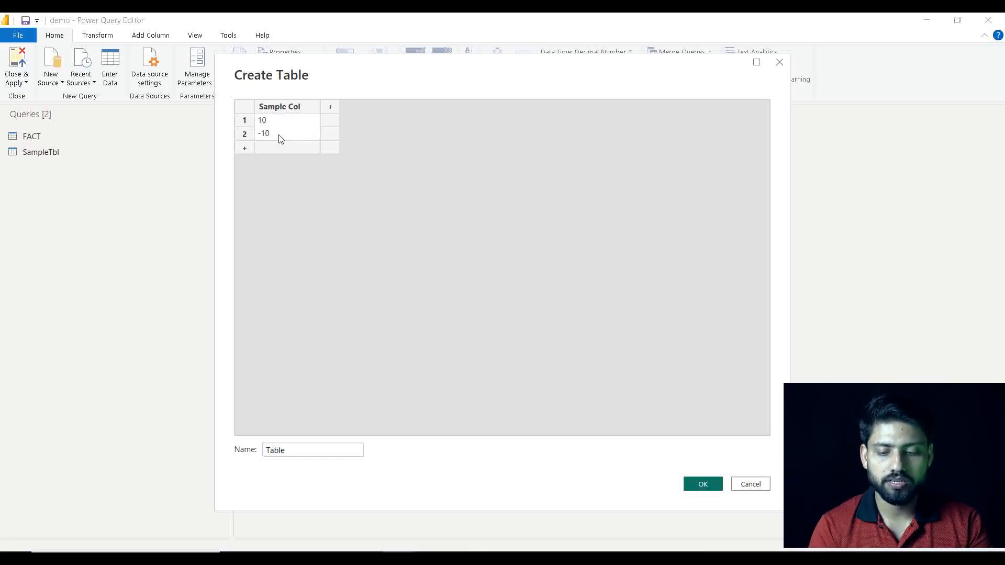
left_click(244, 148)
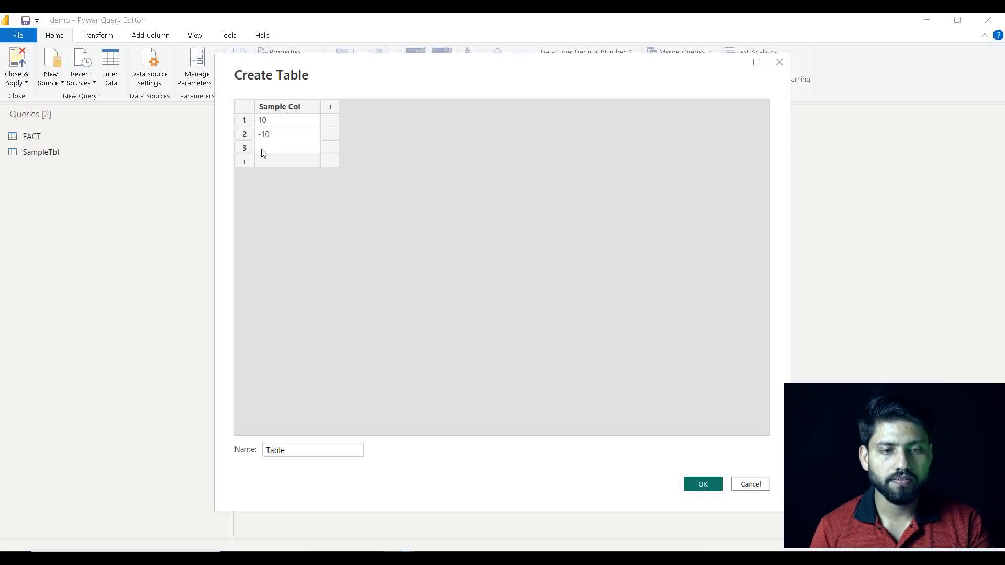
type("11")
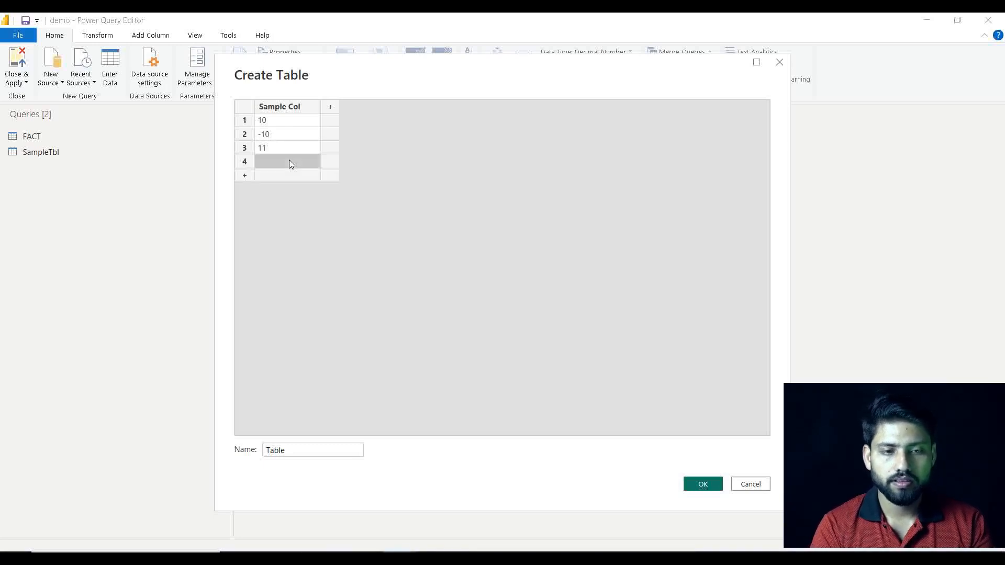
type("12")
type("-13")
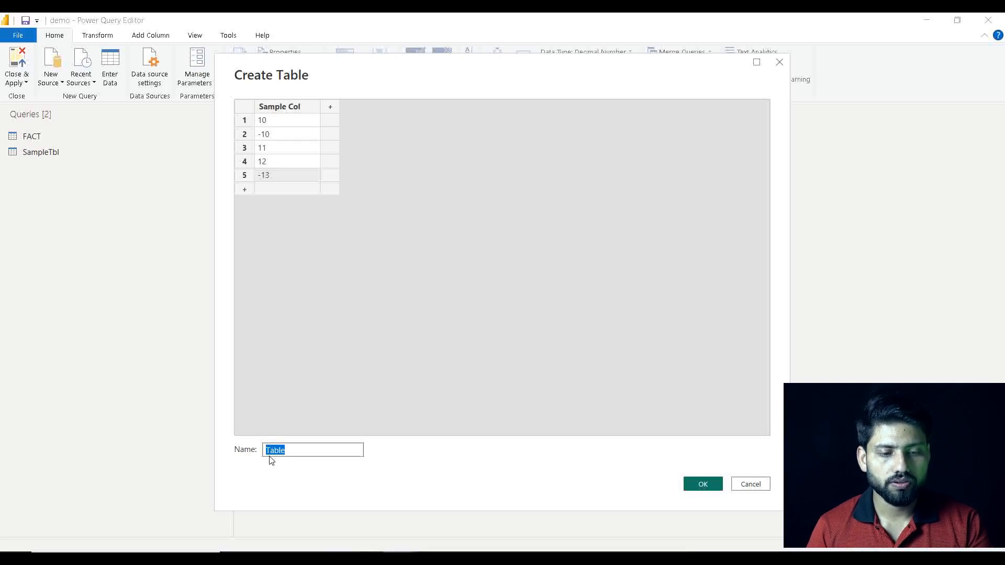
left_click(328, 450)
type("Demo")
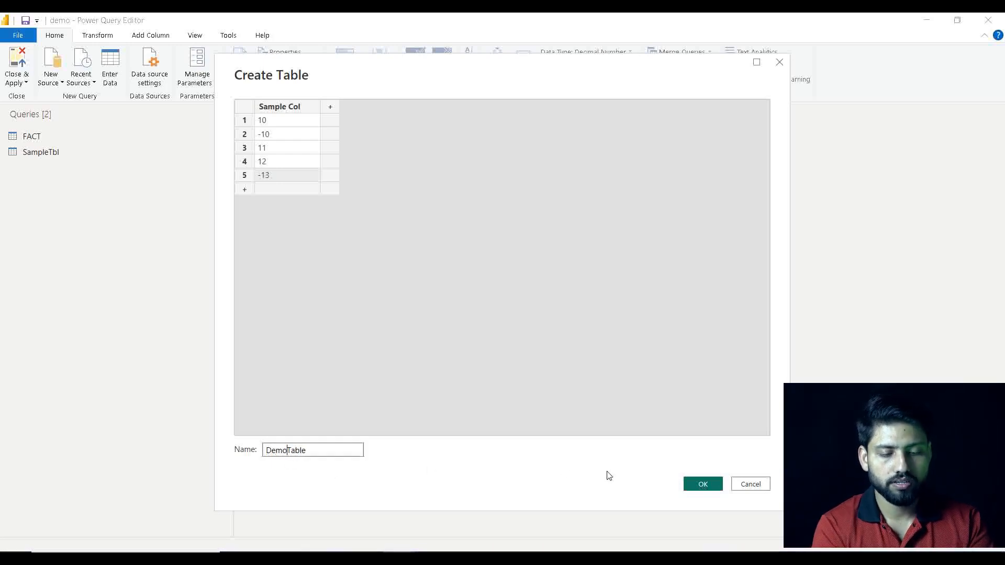
left_click(702, 484)
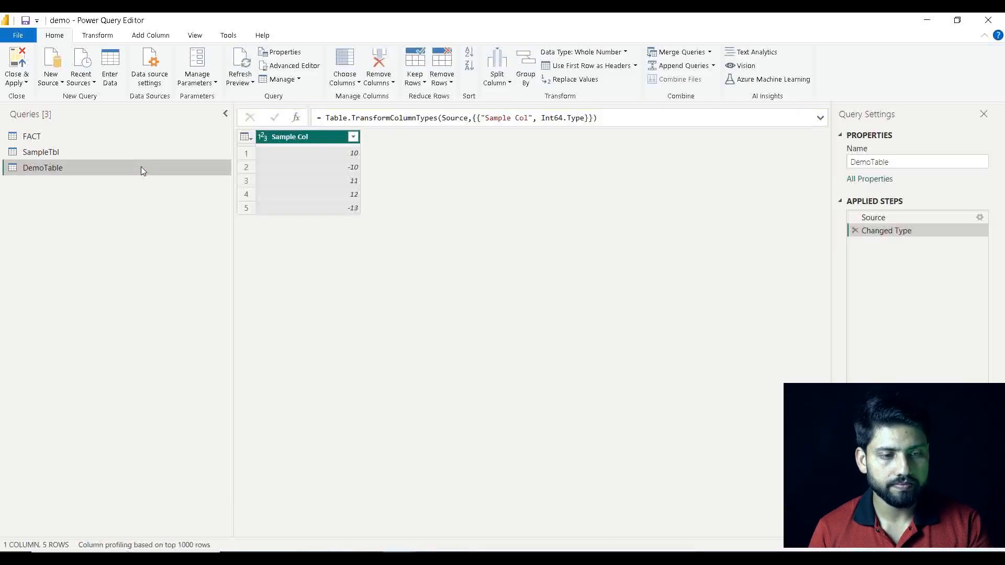
mouse_move(308, 175)
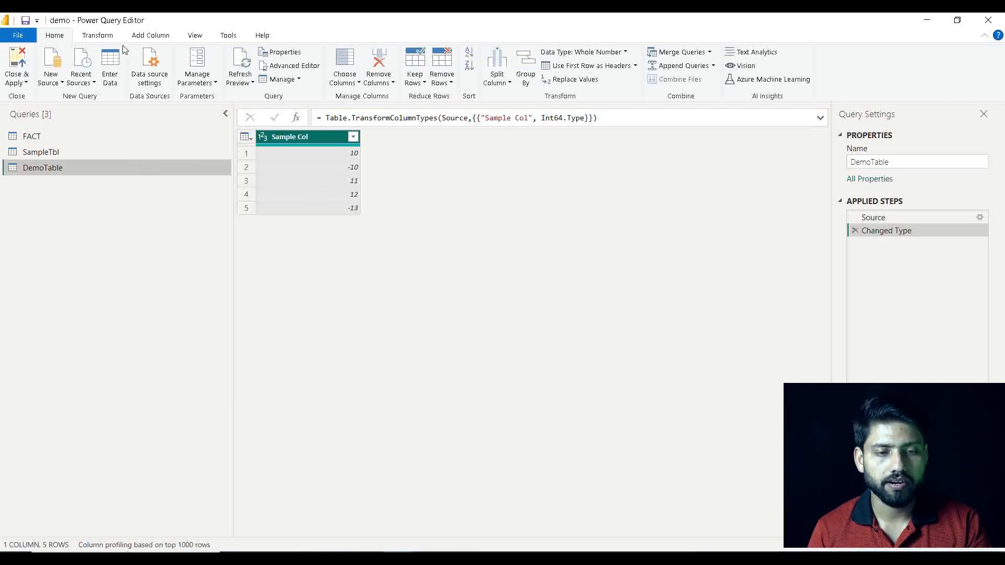
- Show the Transform tab's Information dropdown listing Is Even, Is Odd and Sign checks
left_click(97, 35)
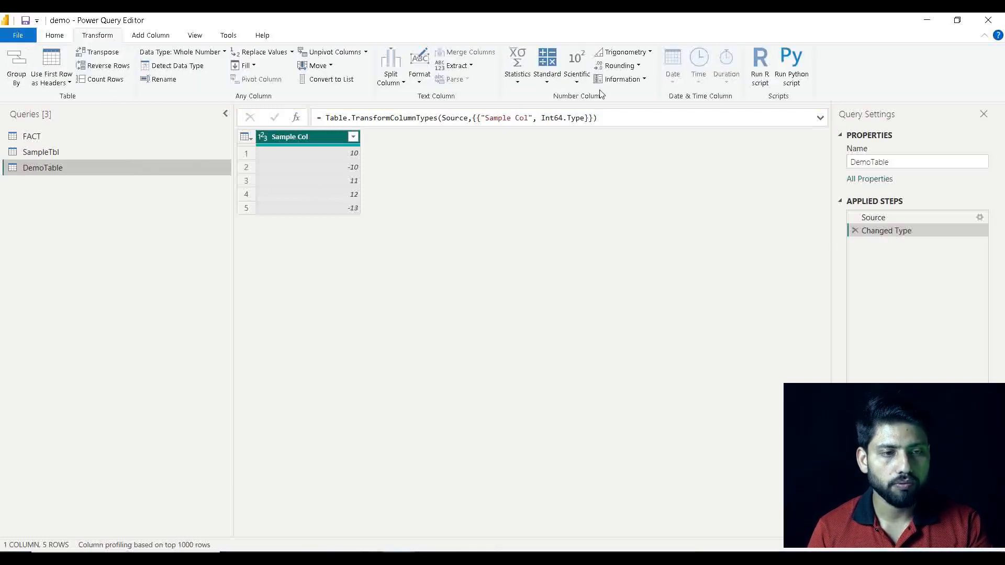
left_click(622, 79)
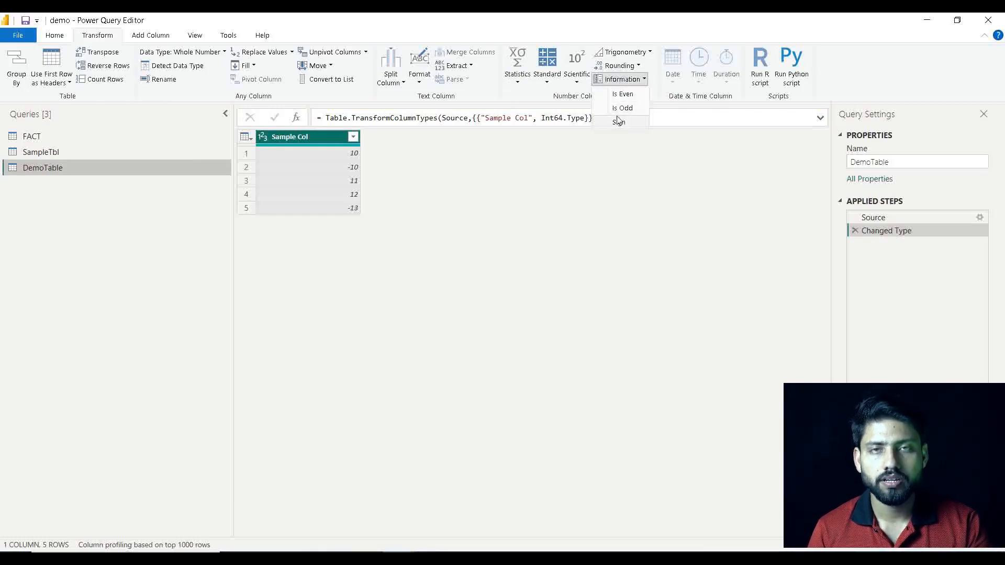
mouse_move(619, 122)
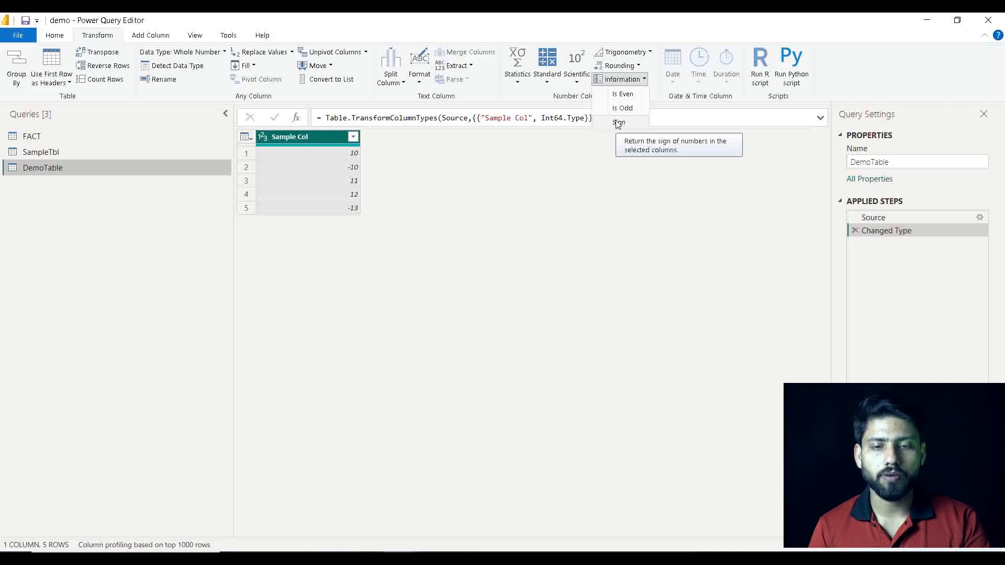
mouse_move(625, 94)
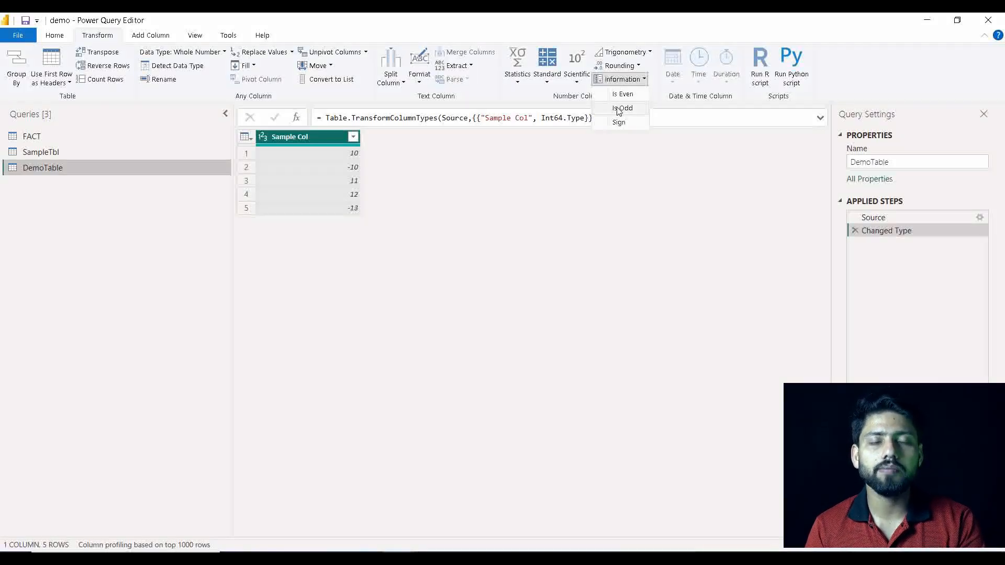
mouse_move(623, 94)
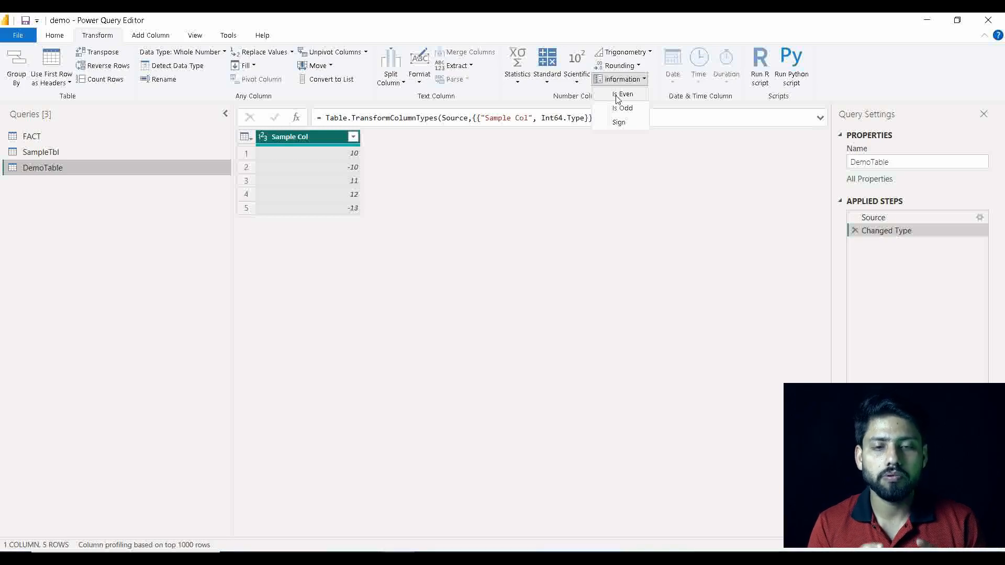
- Apply Is Even to Sample Col, compare with Changed Type, then delete Checked Is Even
left_click(623, 94)
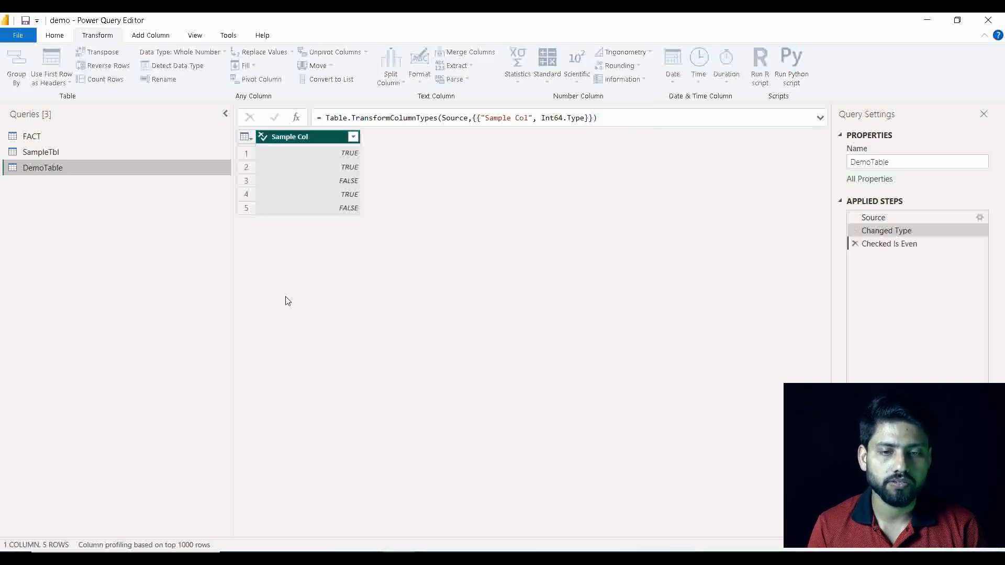
left_click(890, 243)
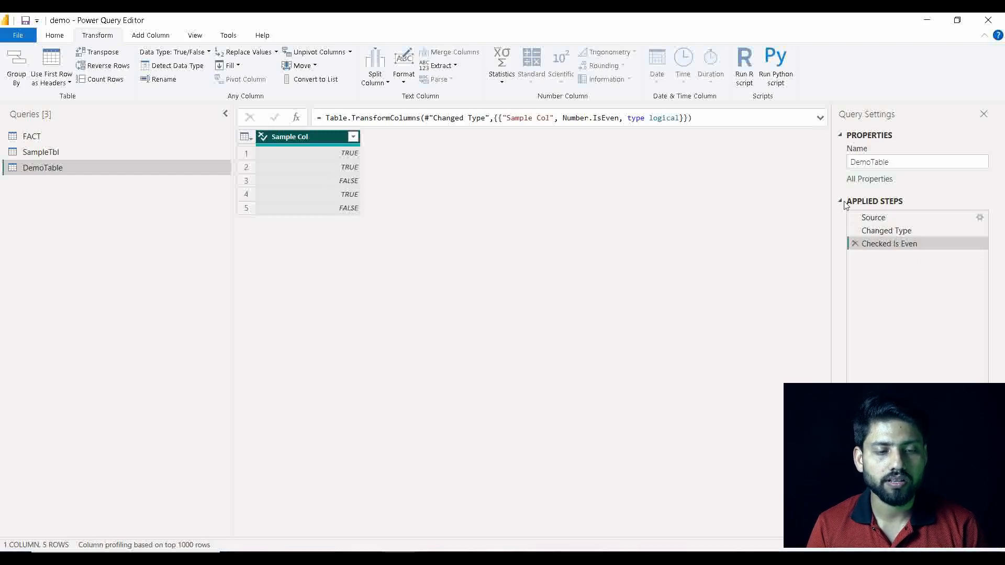
left_click(887, 230)
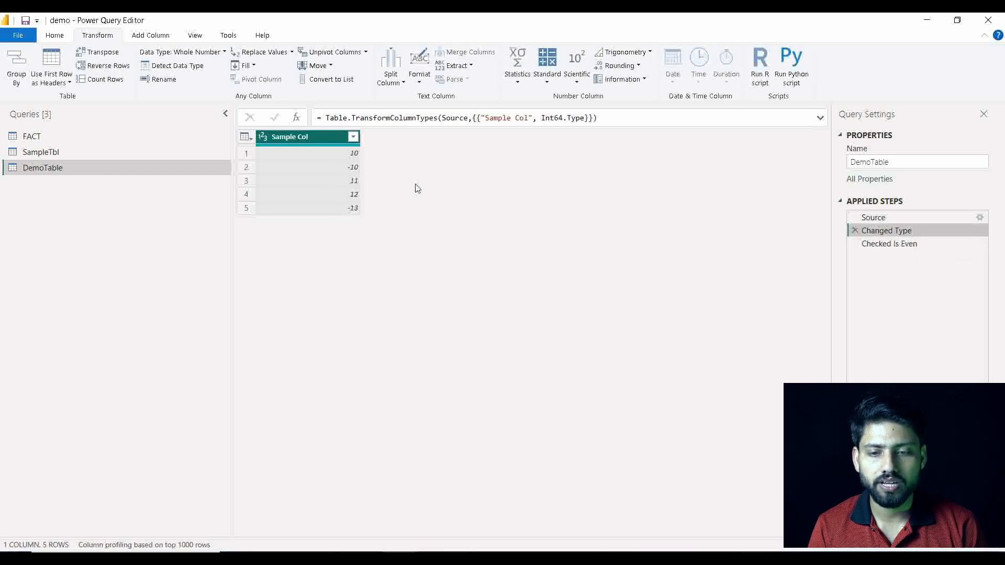
mouse_move(341, 204)
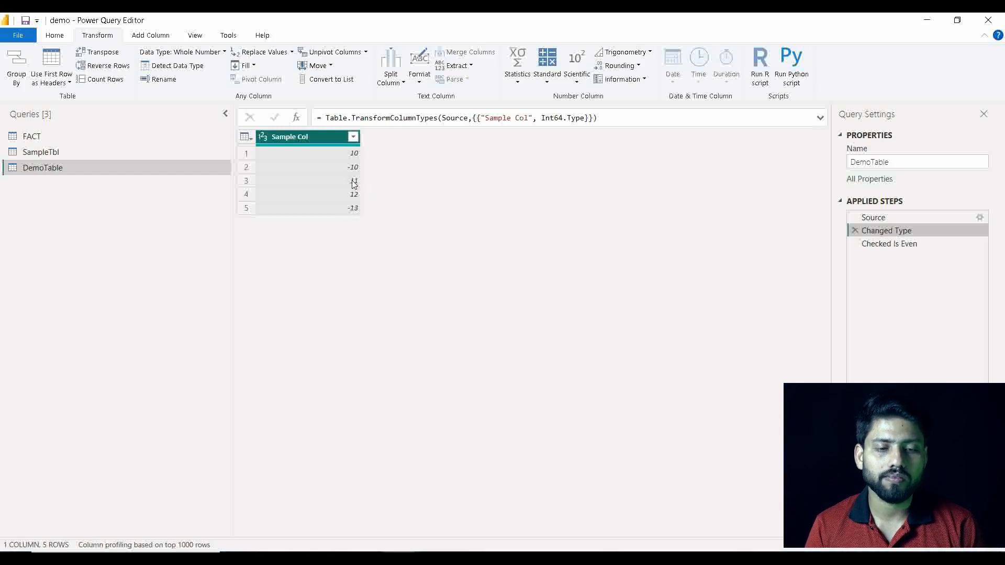
left_click(890, 244)
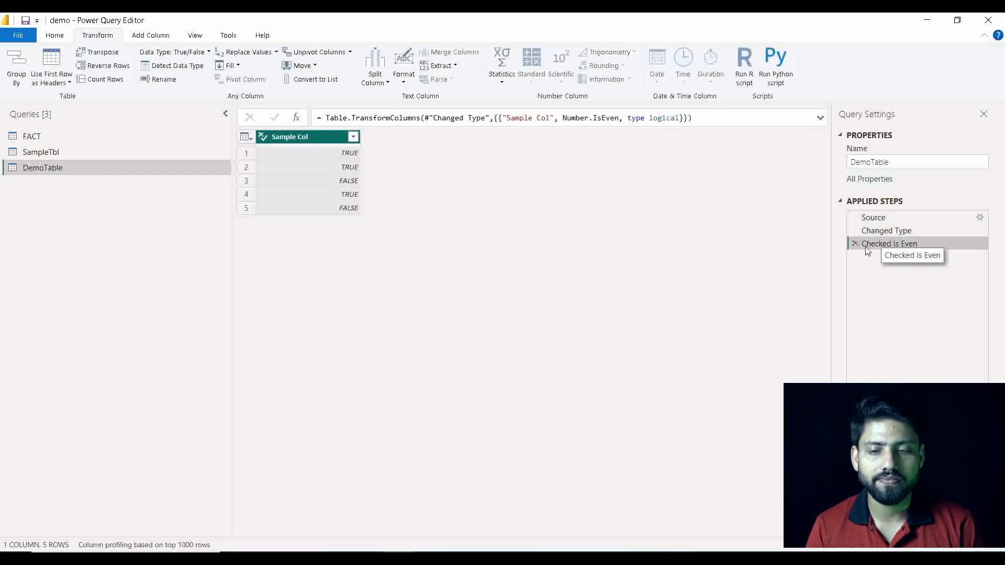
left_click(855, 244)
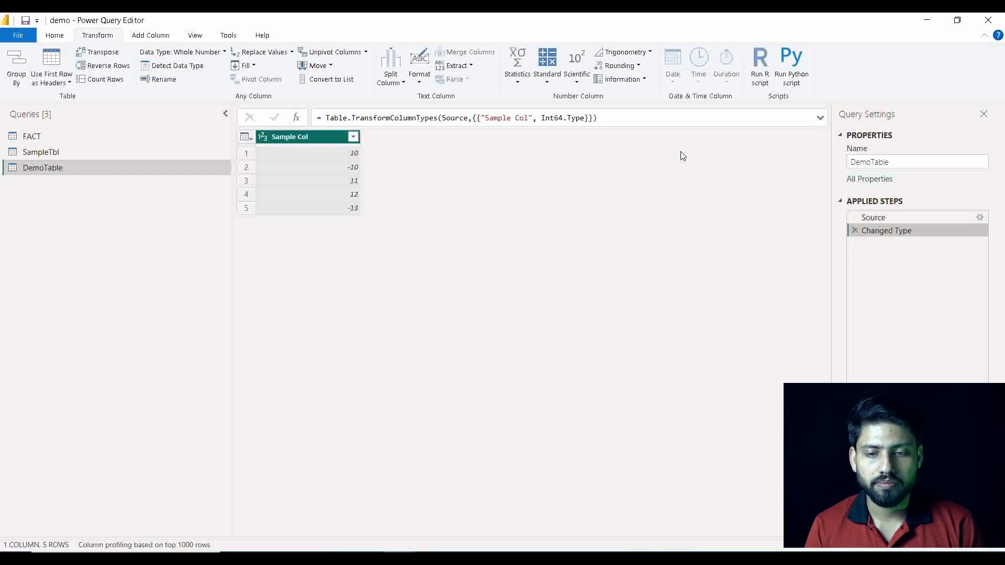
- Apply Information > Is Odd to Sample Col, marking 11 and -13 TRUE
left_click(620, 79)
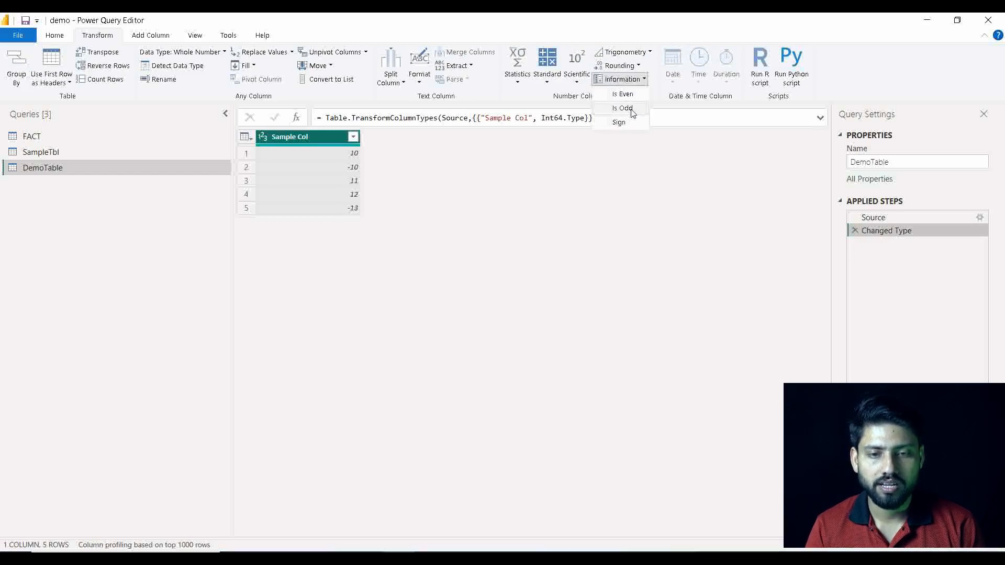
left_click(622, 108)
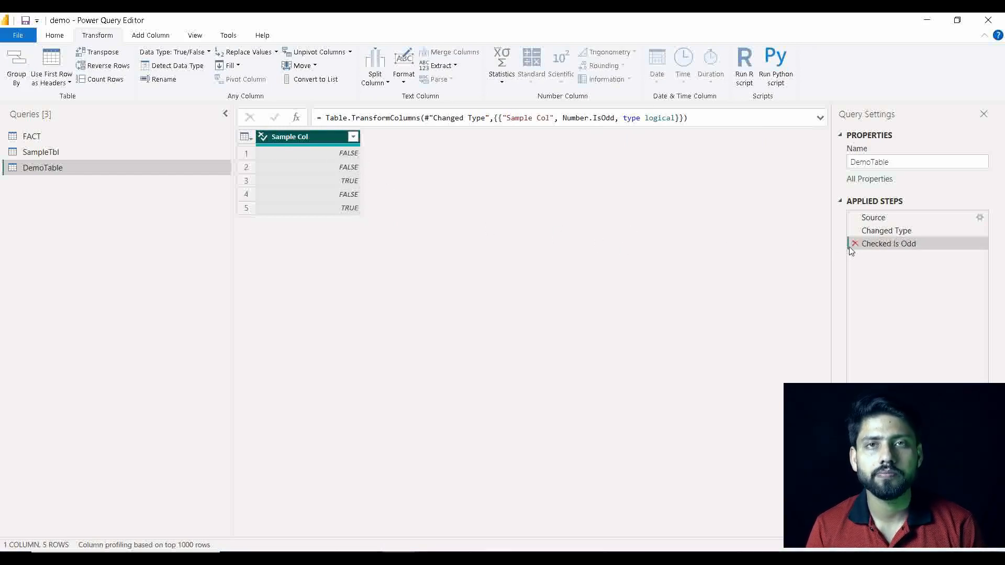
mouse_move(855, 249)
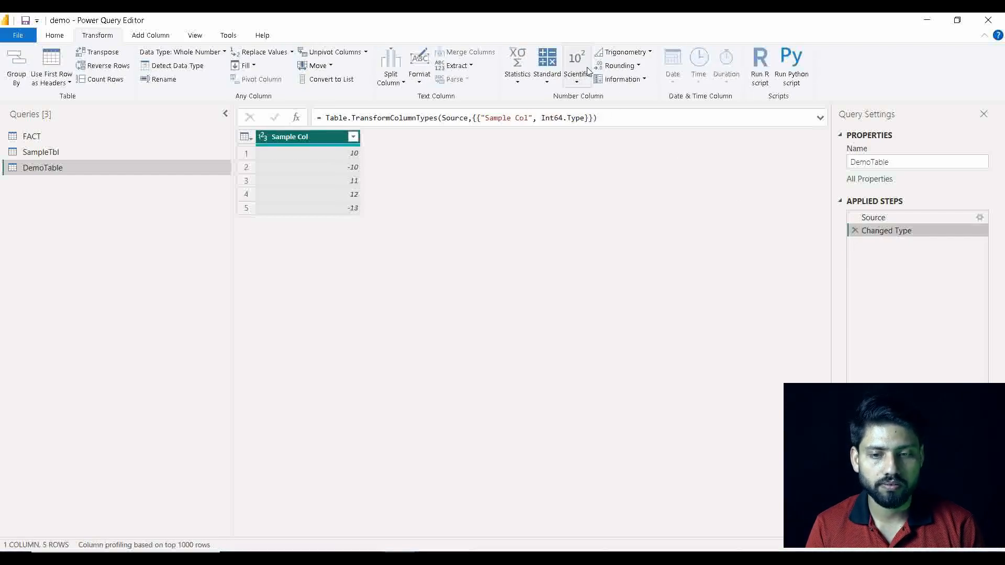
- Apply Information > Sign so Sample Col shows 1 for positives and -1 for negatives
left_click(619, 79)
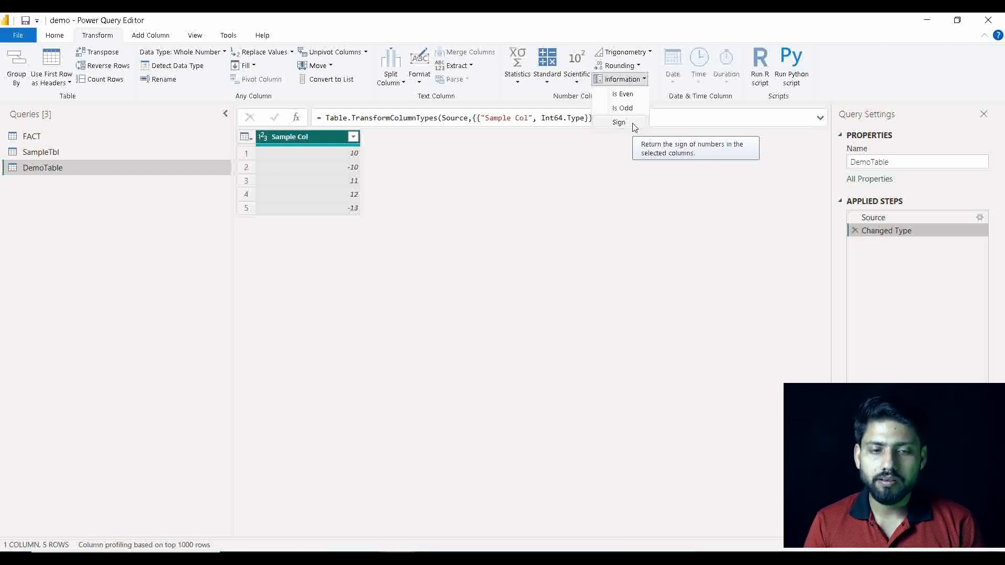
mouse_move(428, 146)
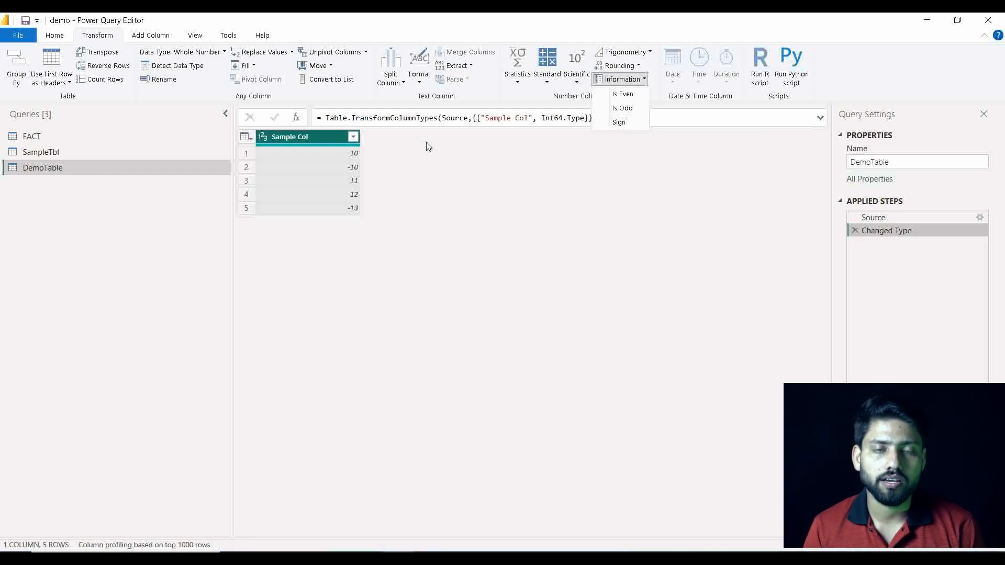
mouse_move(351, 164)
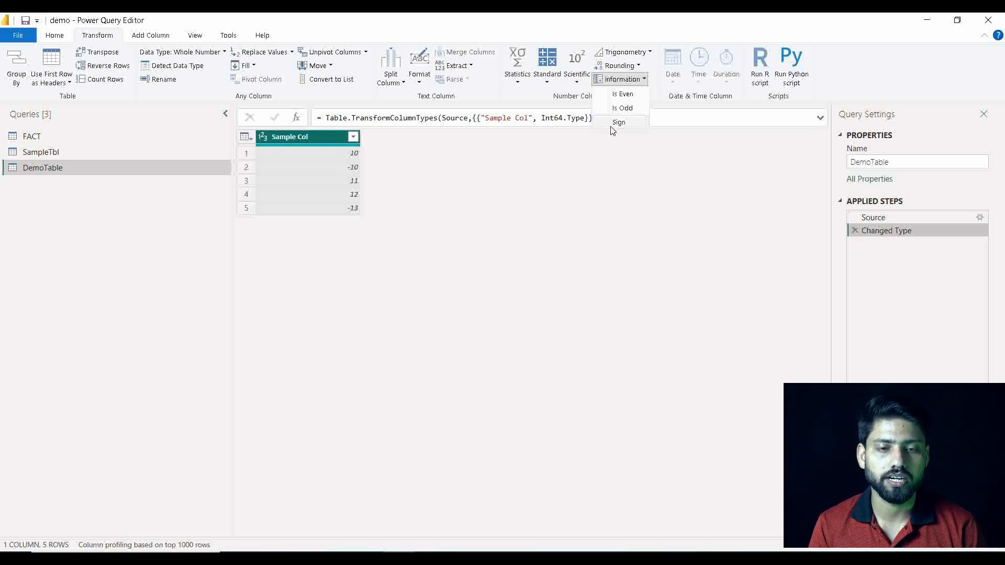
left_click(619, 122)
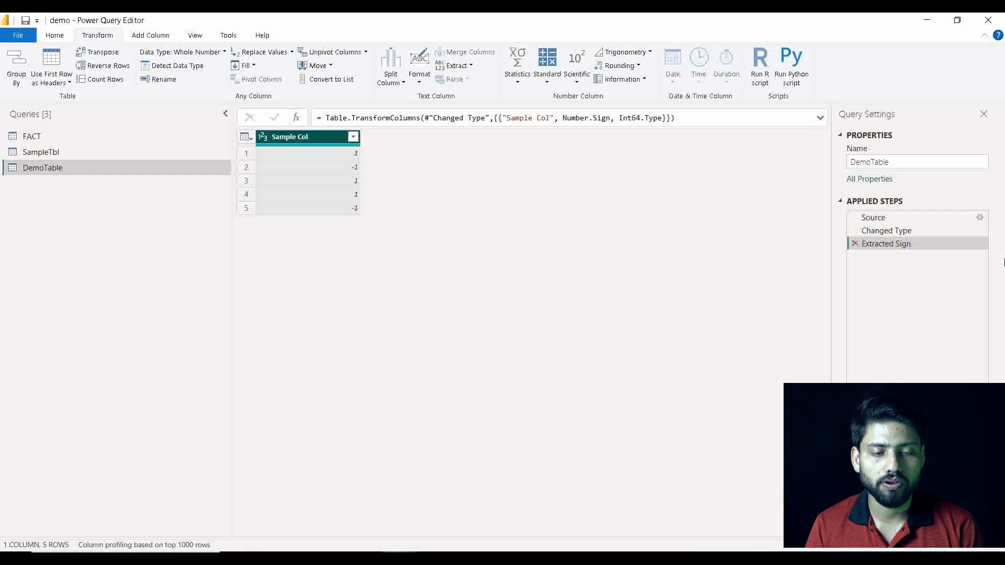
left_click(888, 231)
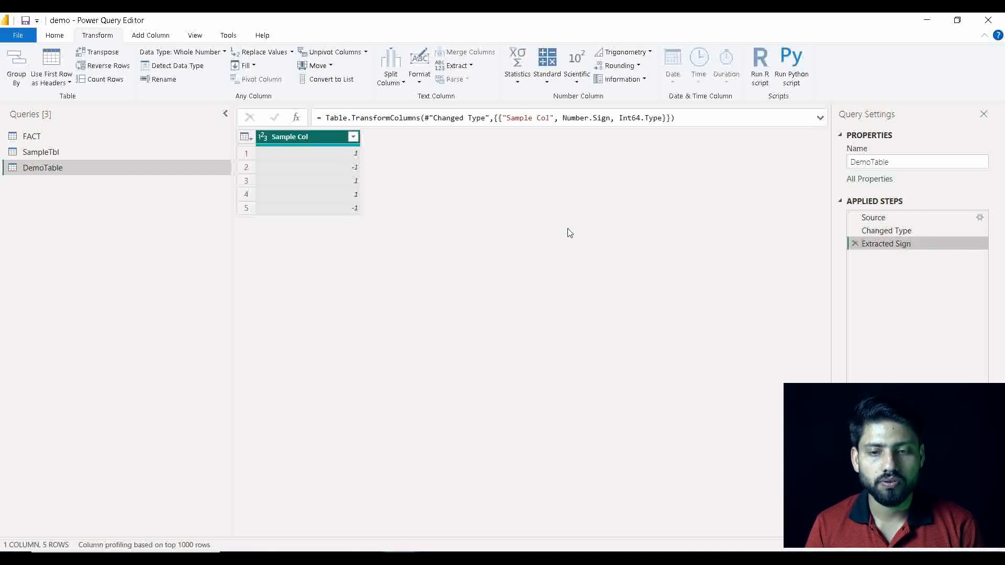
mouse_move(354, 217)
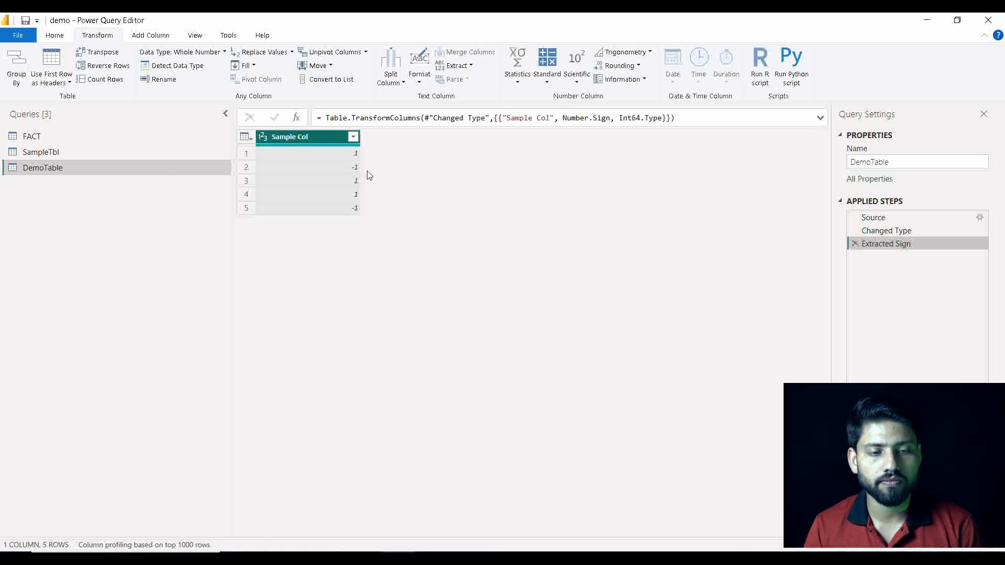
mouse_move(448, 174)
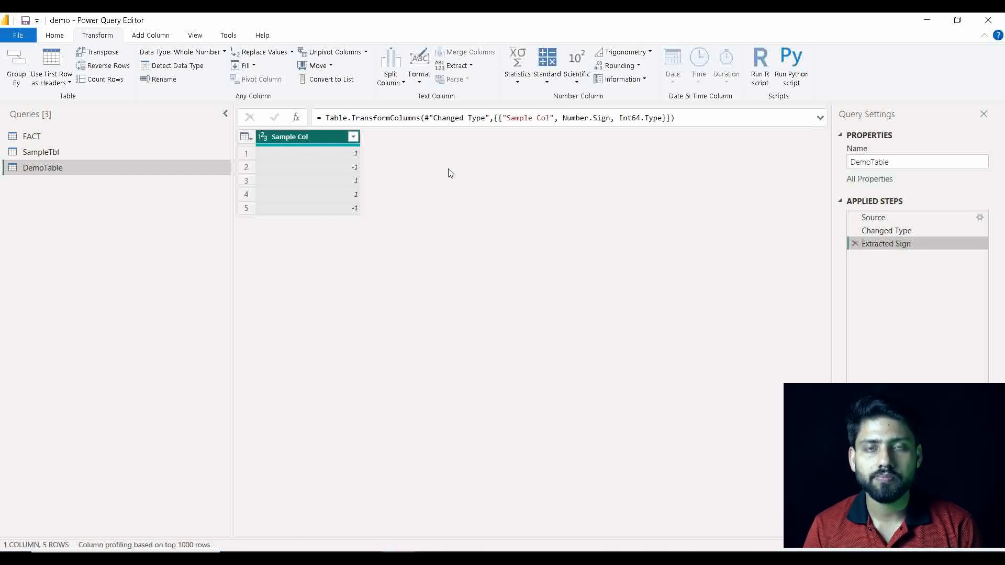
mouse_move(537, 168)
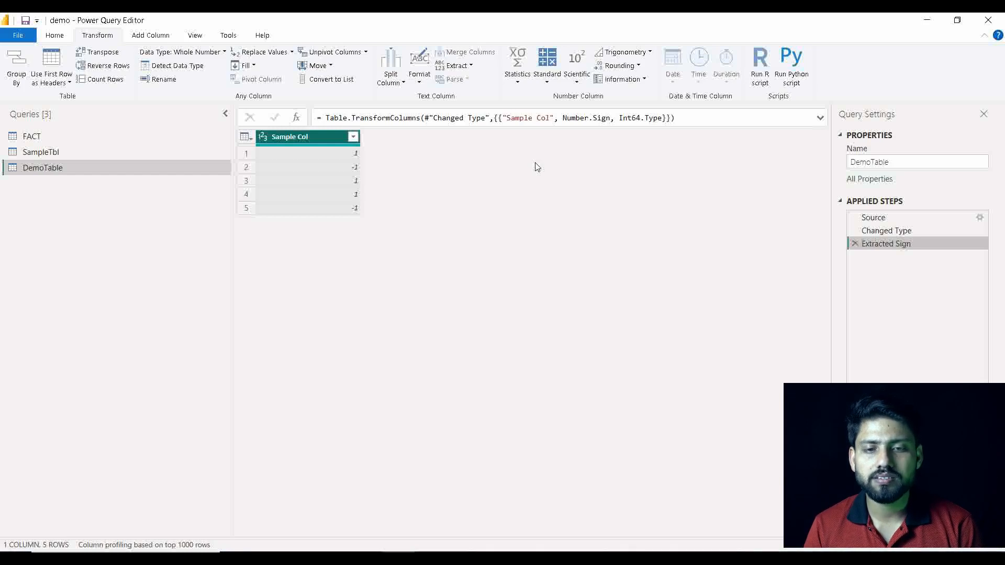